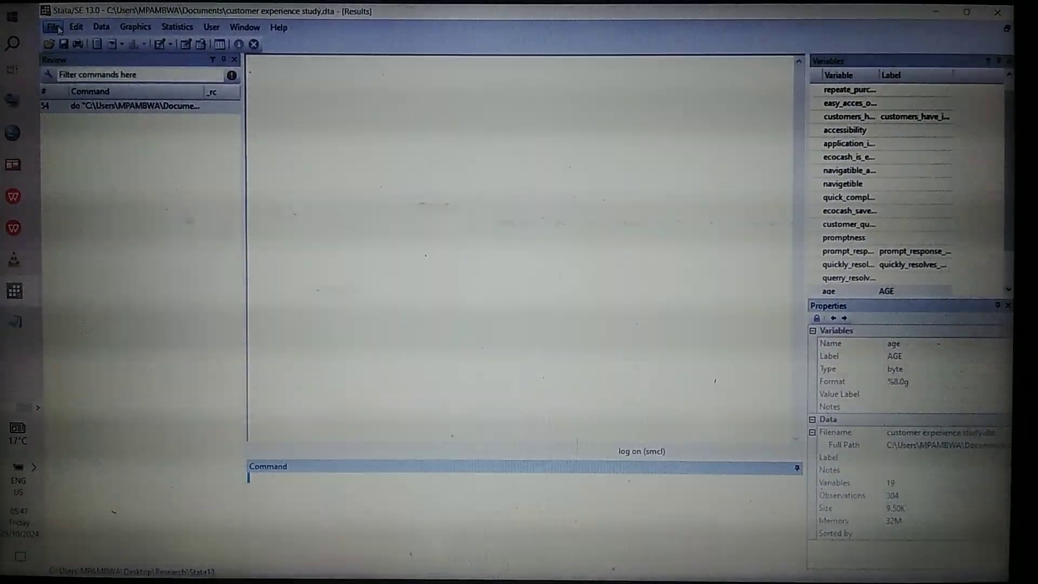
# Open the File menu to find the option for running a do-file
pyautogui.click(53, 26)
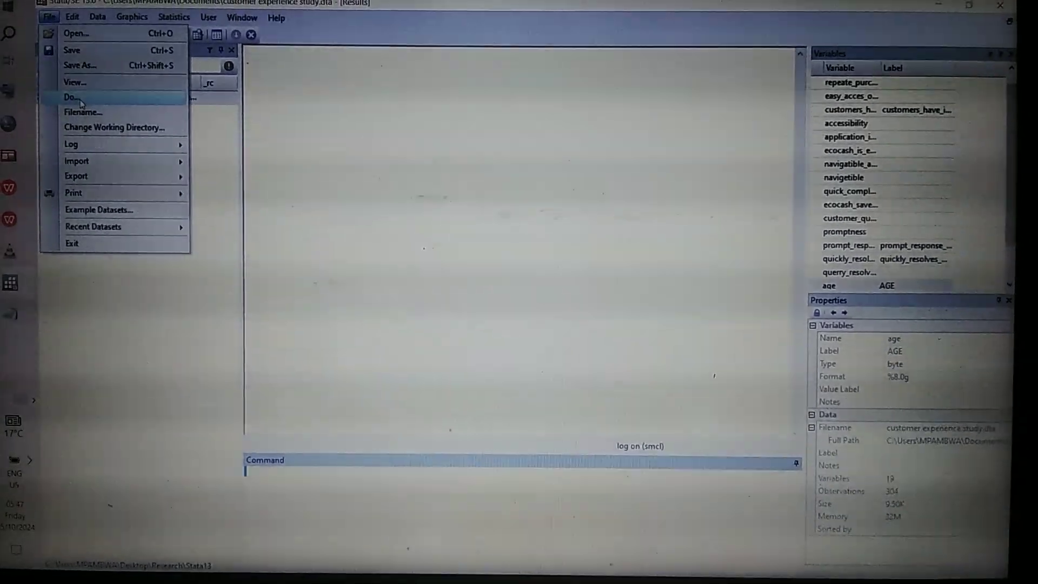
# Run the 'customer satisfaction project' do-file from Documents via File > Do
pyautogui.click(72, 98)
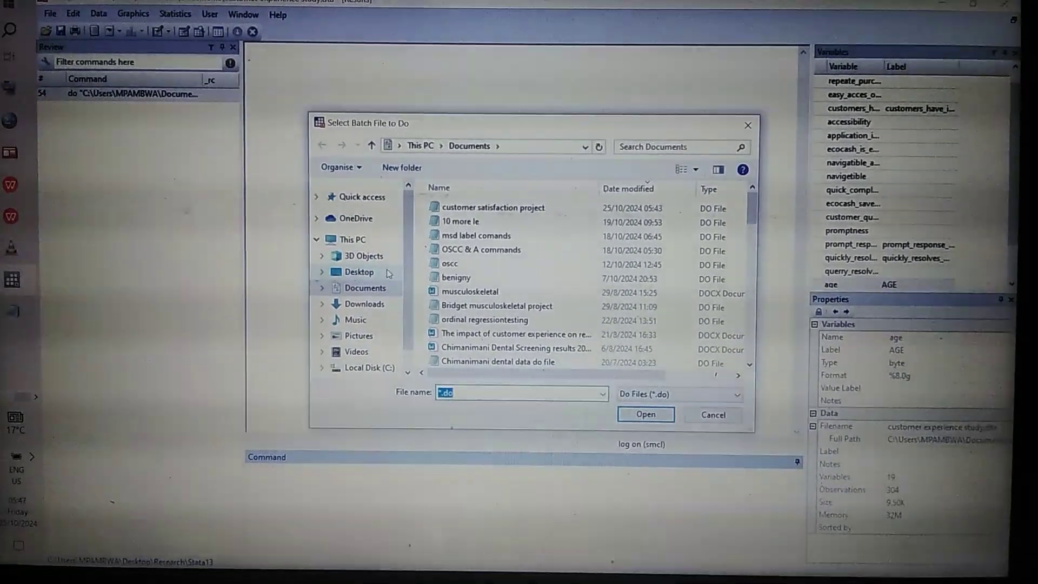
pyautogui.click(492, 207)
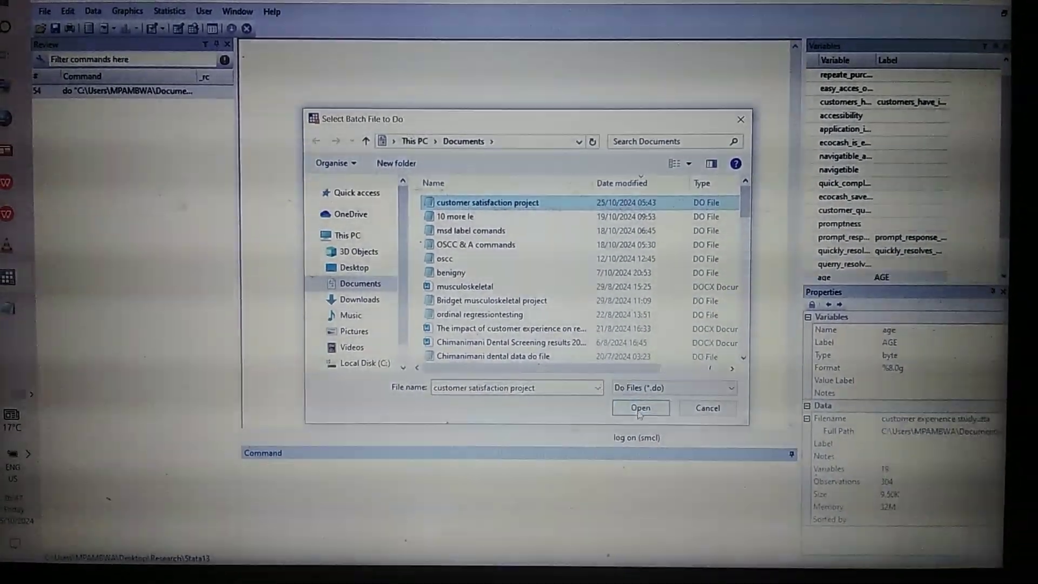
pyautogui.click(640, 407)
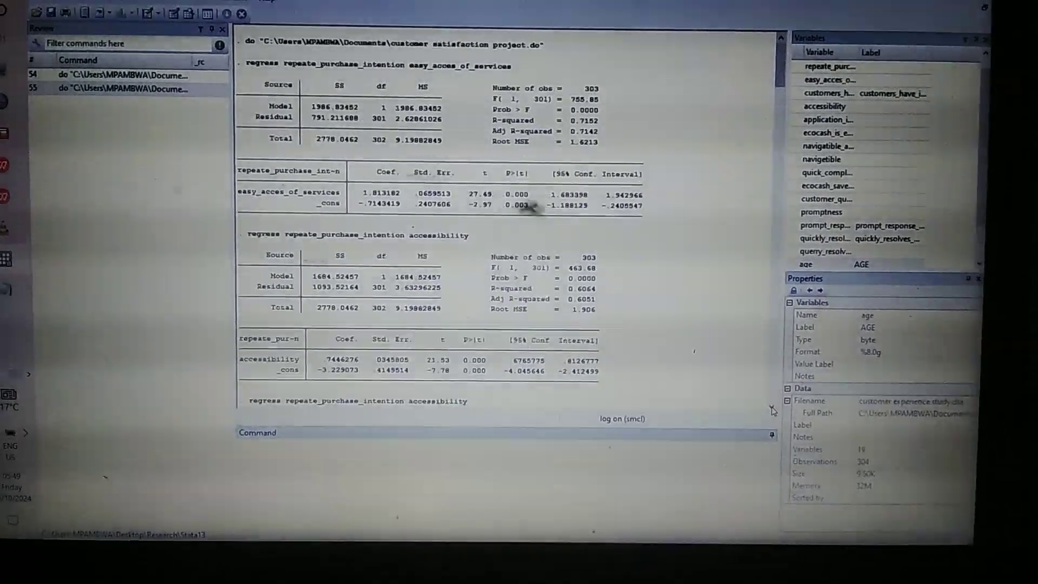
# Review the regressions of repeate_purchase_intention on easy_acces_of_services and accessibility
pyautogui.scroll(-3)
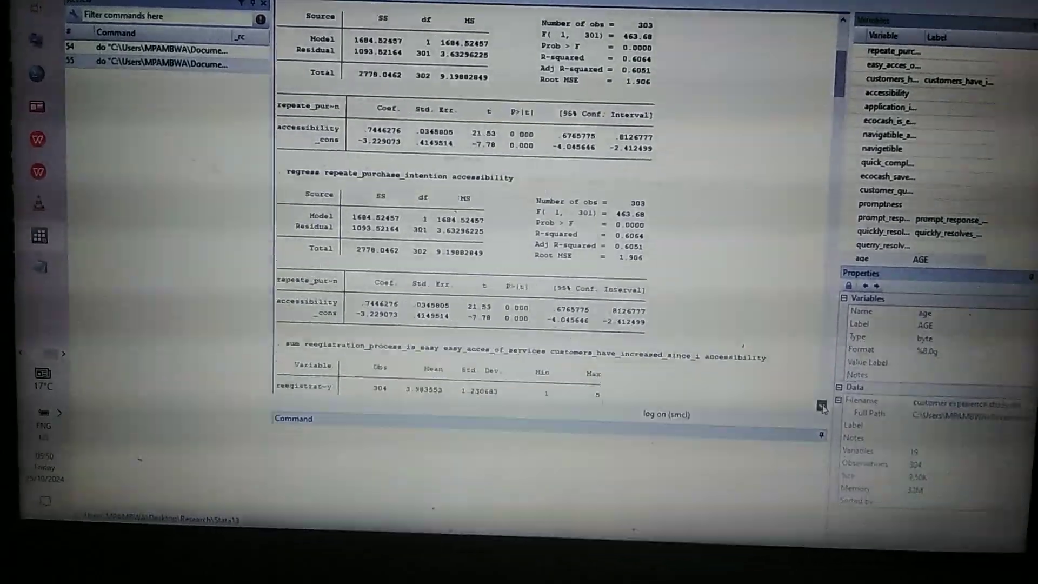
# Scroll the results to the regression on accessibility, navigetible, promptness and querry_resolving
pyautogui.scroll(-3)
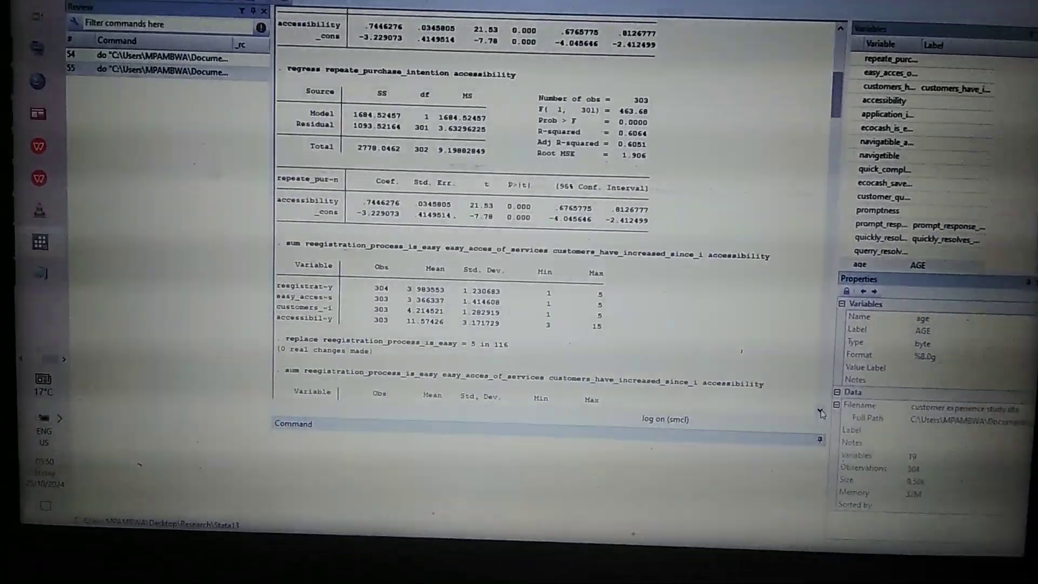
pyautogui.scroll(-3)
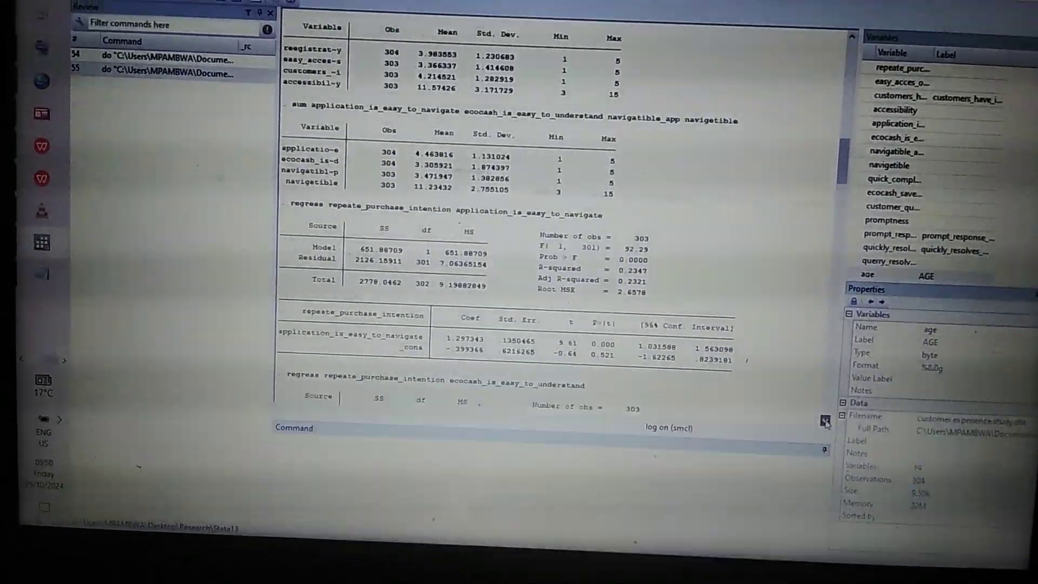
pyautogui.scroll(-3)
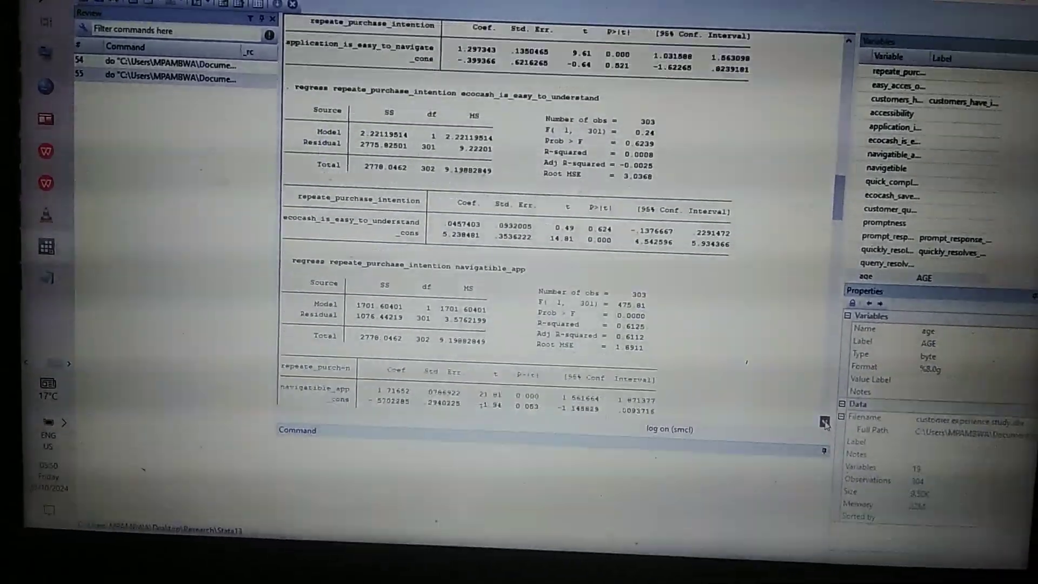
pyautogui.scroll(-3)
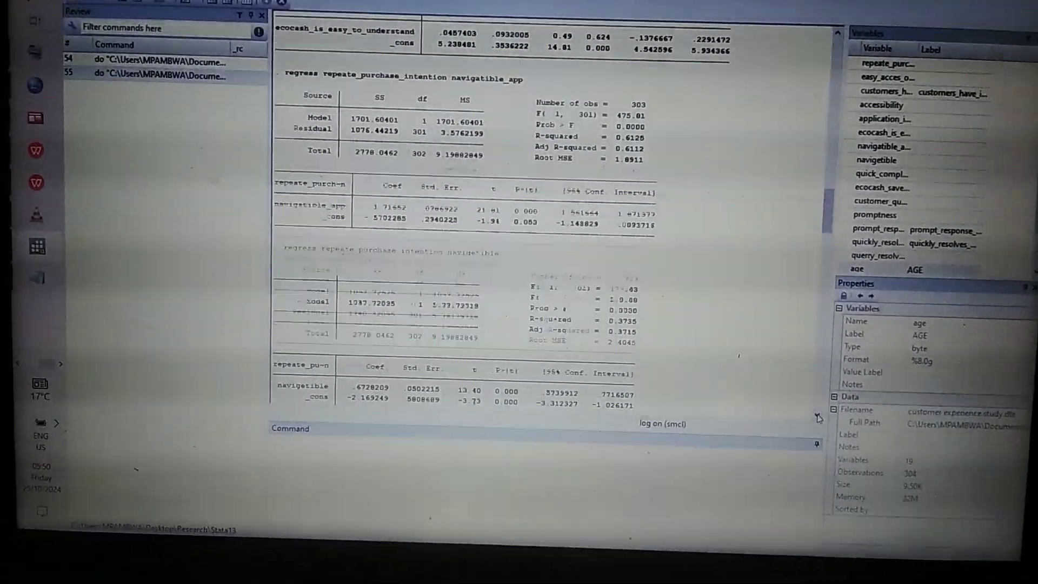
pyautogui.scroll(-3)
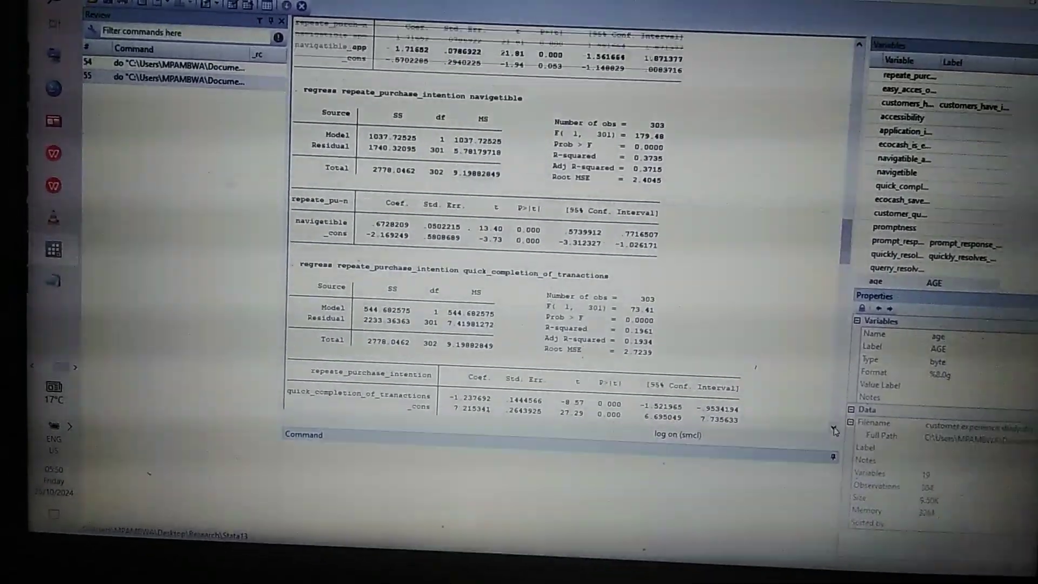
pyautogui.scroll(-3)
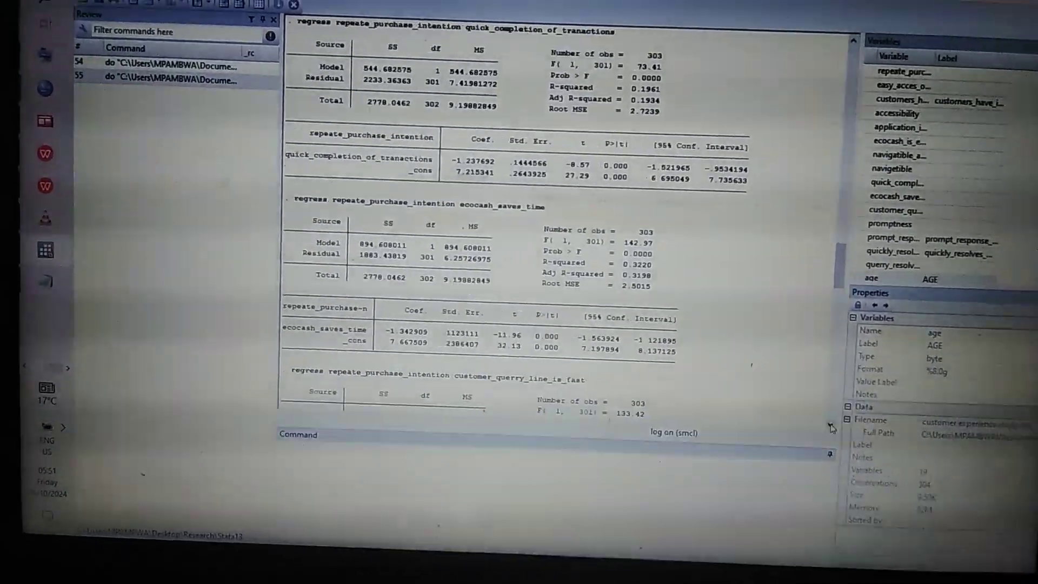
pyautogui.scroll(-3)
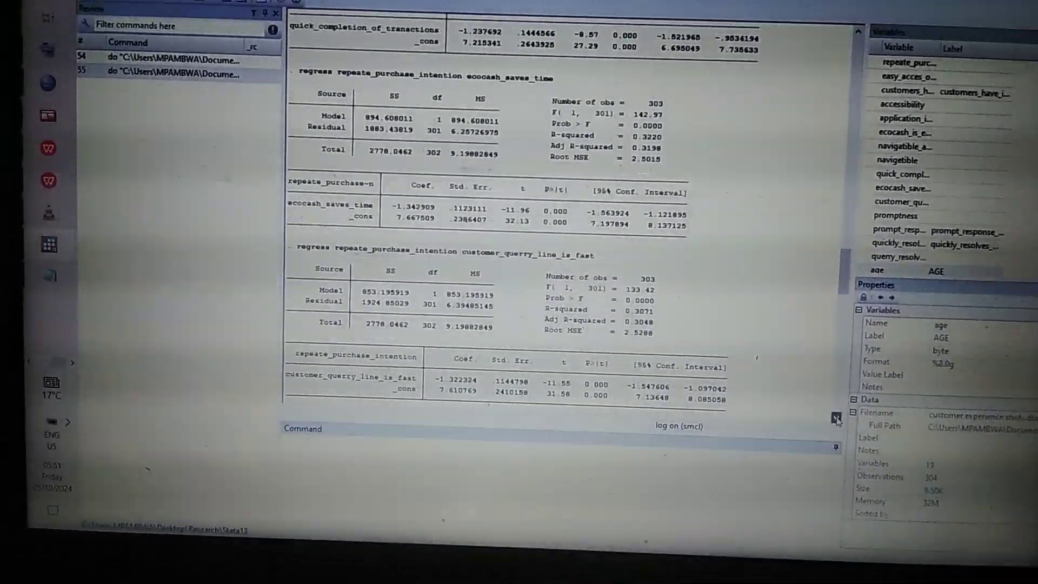
pyautogui.scroll(-3)
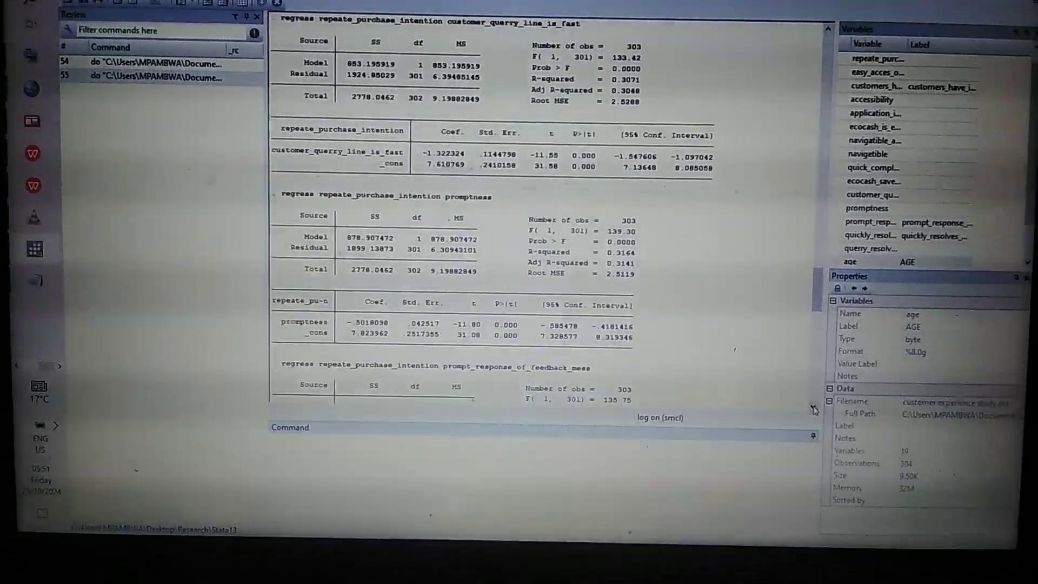
pyautogui.scroll(-3)
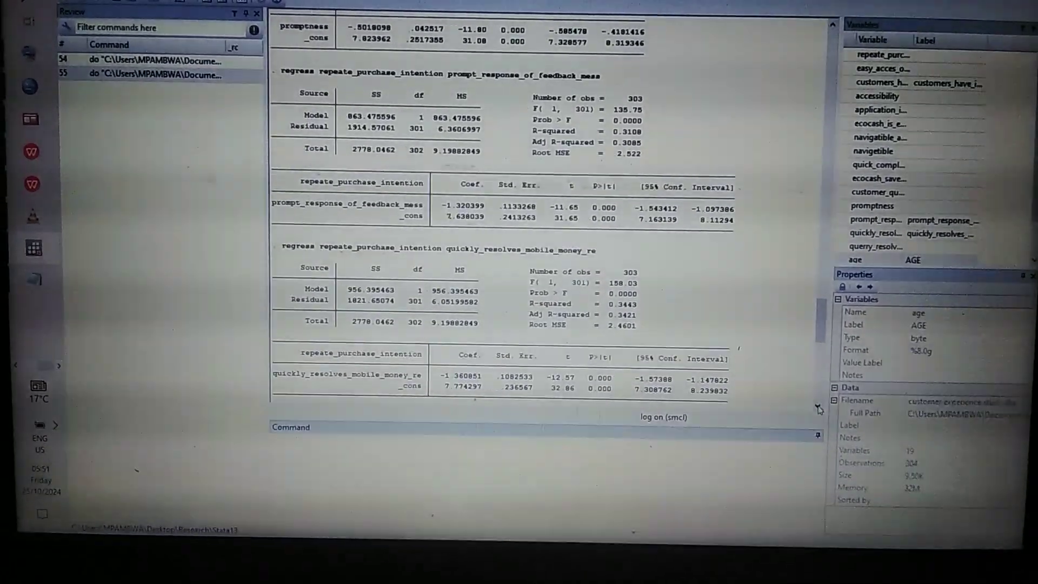
pyautogui.scroll(-3)
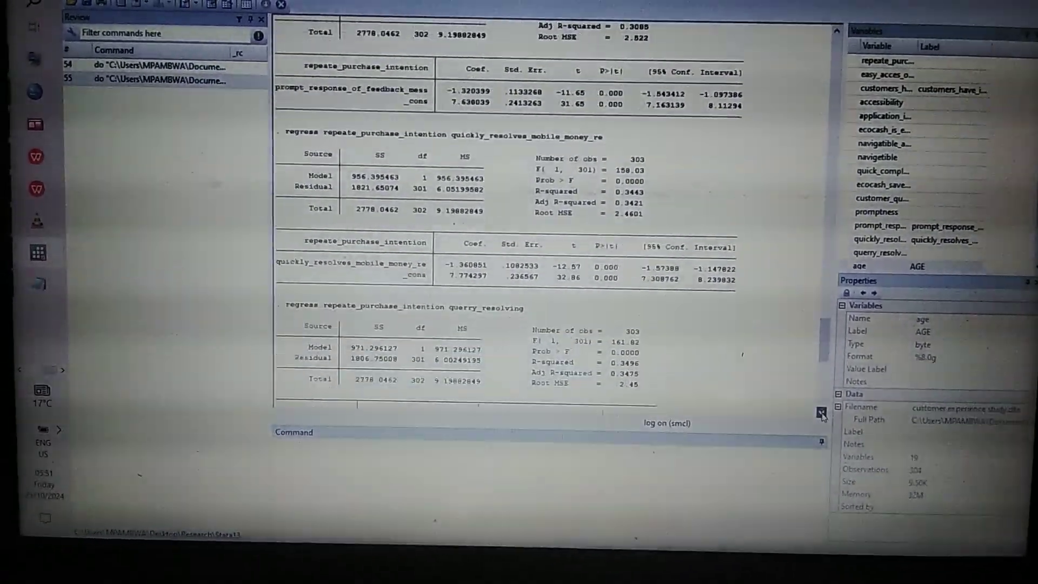
pyautogui.scroll(-3)
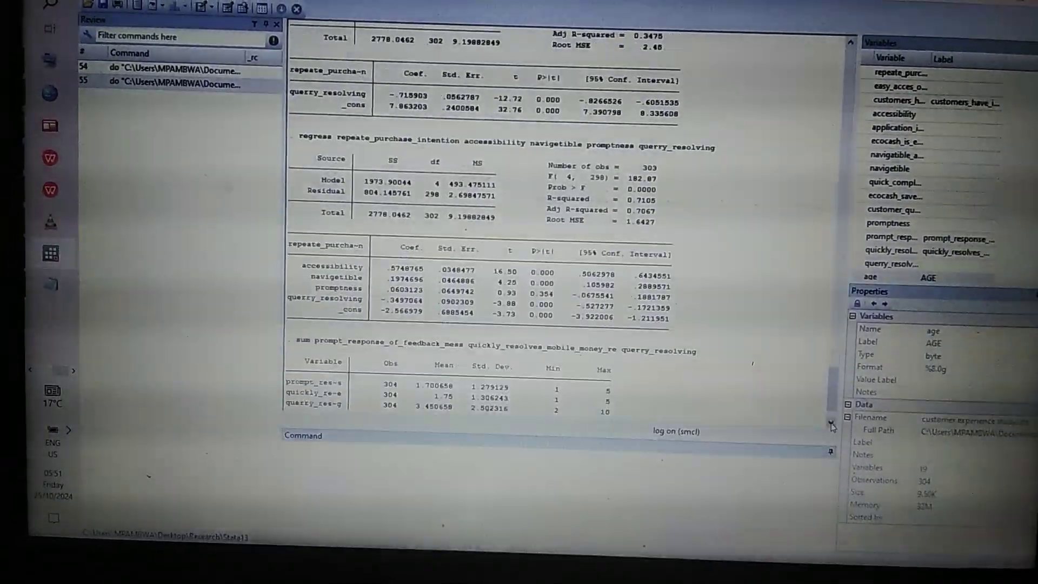